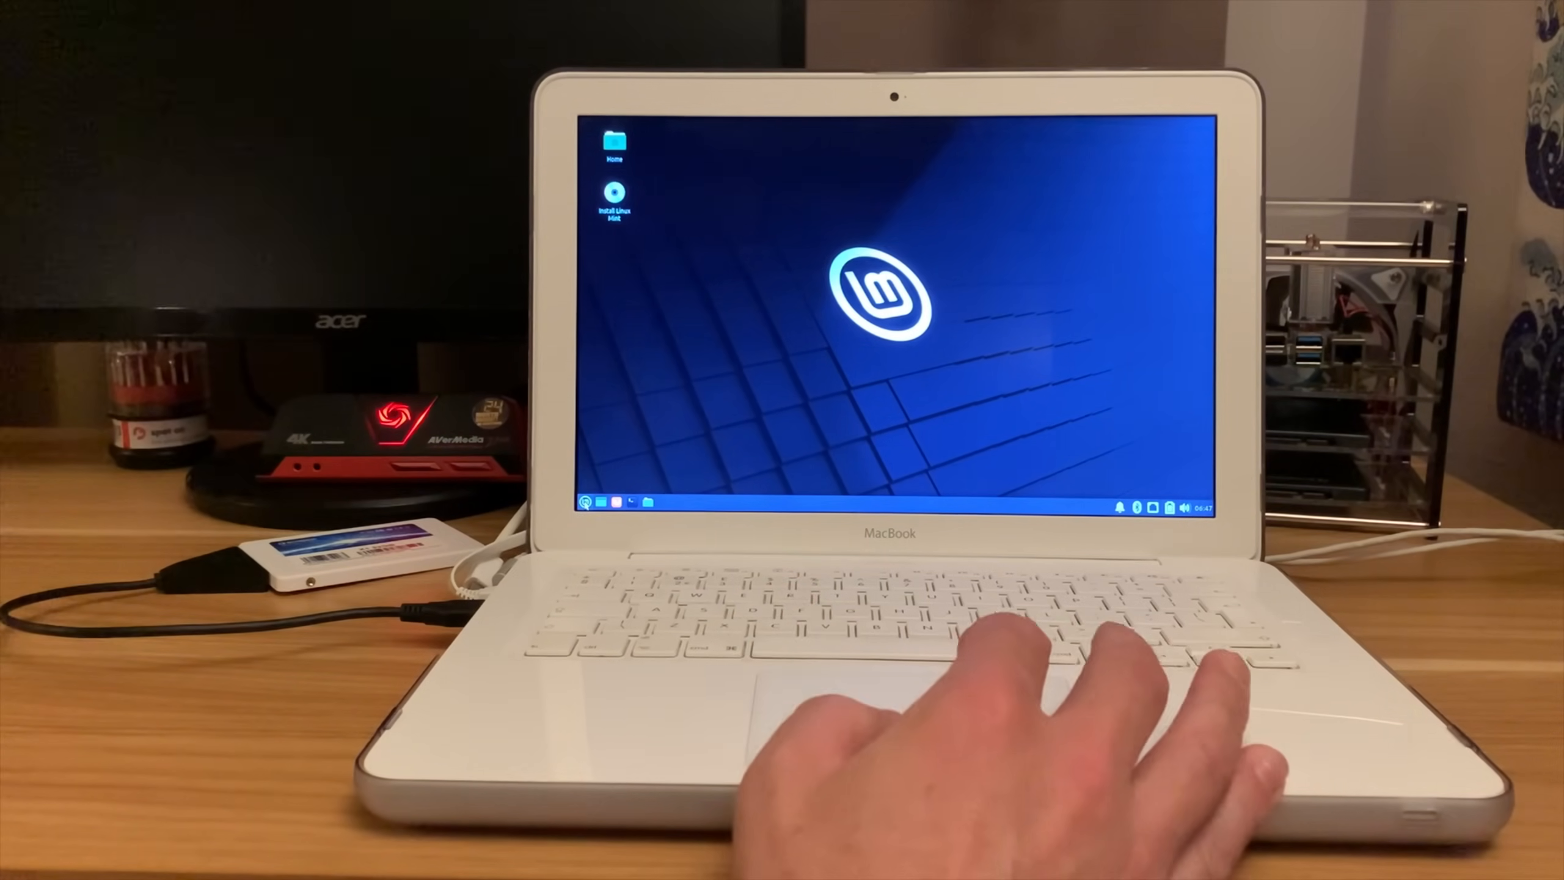
Step: Launch the Linux Mint installer from the Install Linux Mint desktop icon
{"action": "left_click", "coordinate": [588, 502]}
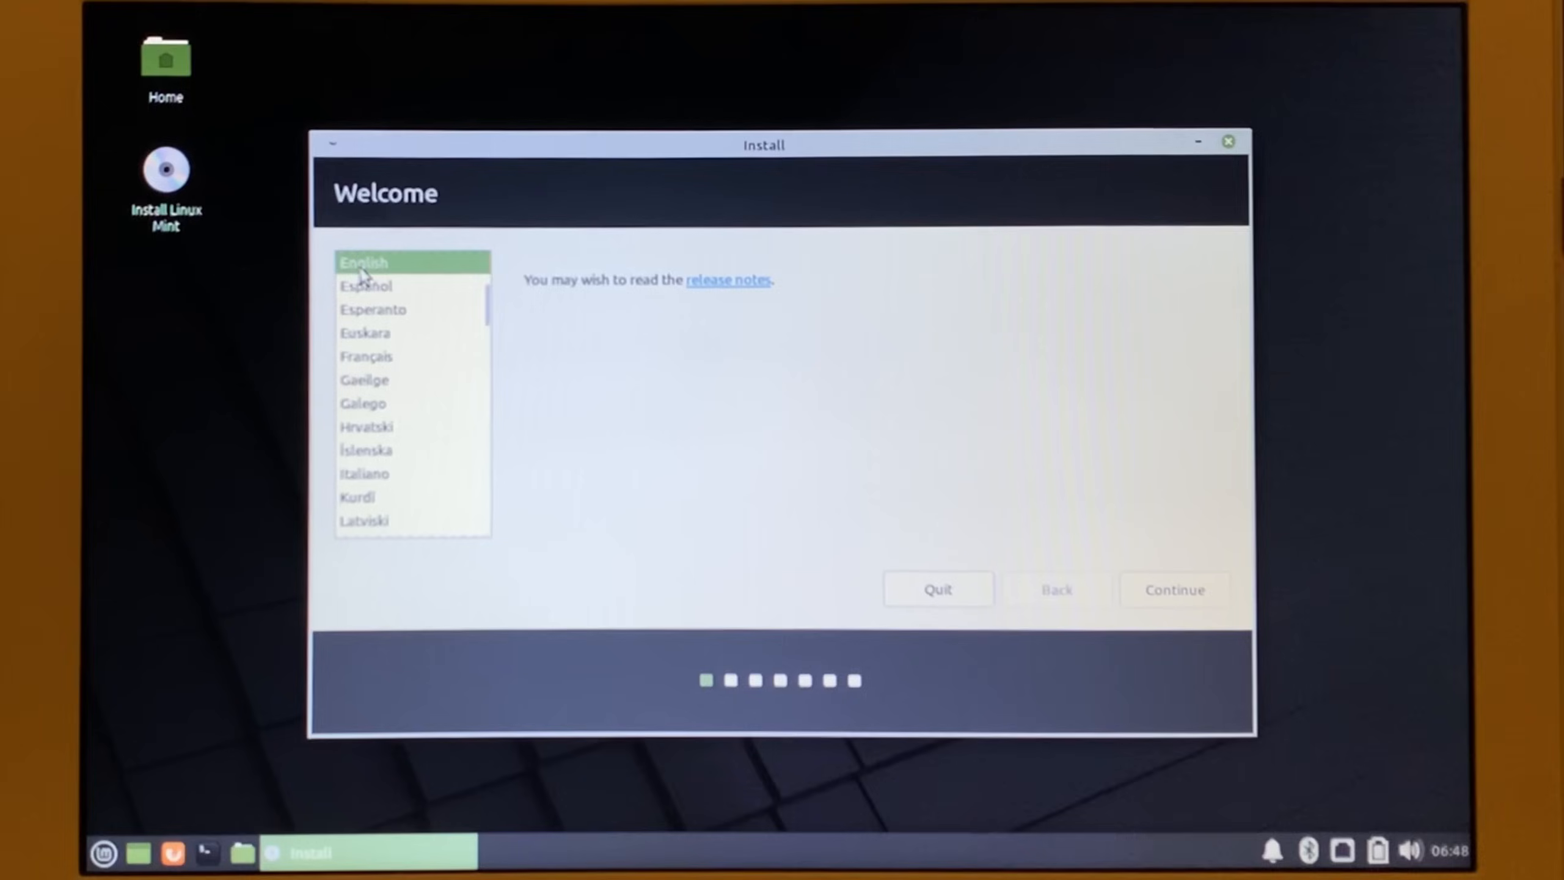
Step: Keep English, choose the English (UK, intl., Macintosh) keyboard layout, opt in to multimedia codecs, and reach Installation type
{"action": "left_click", "coordinate": [1174, 589]}
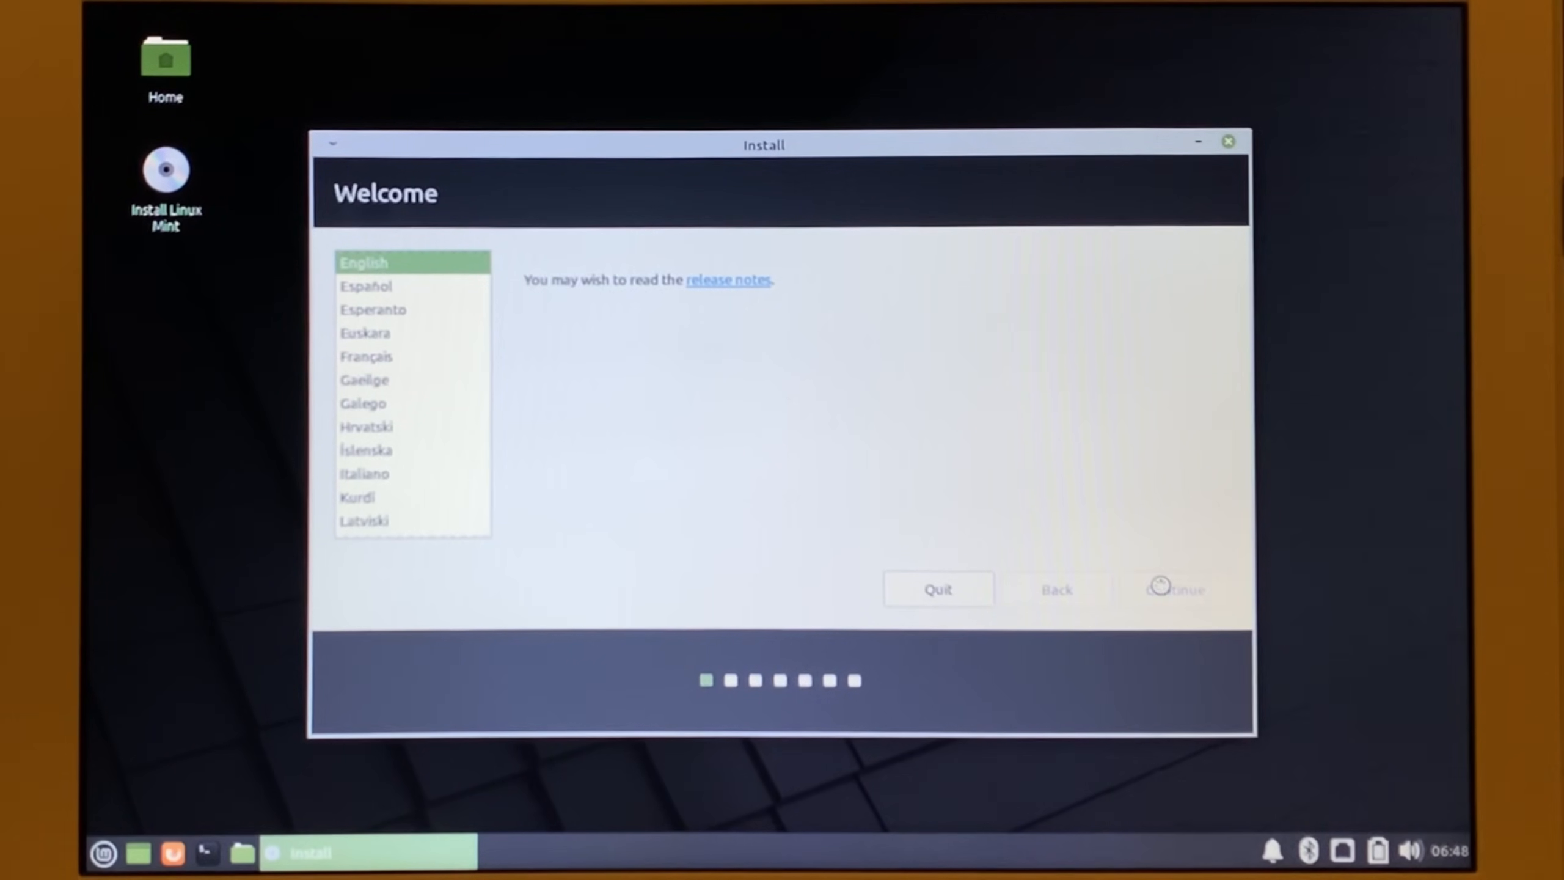
{"action": "left_click", "coordinate": [1174, 589]}
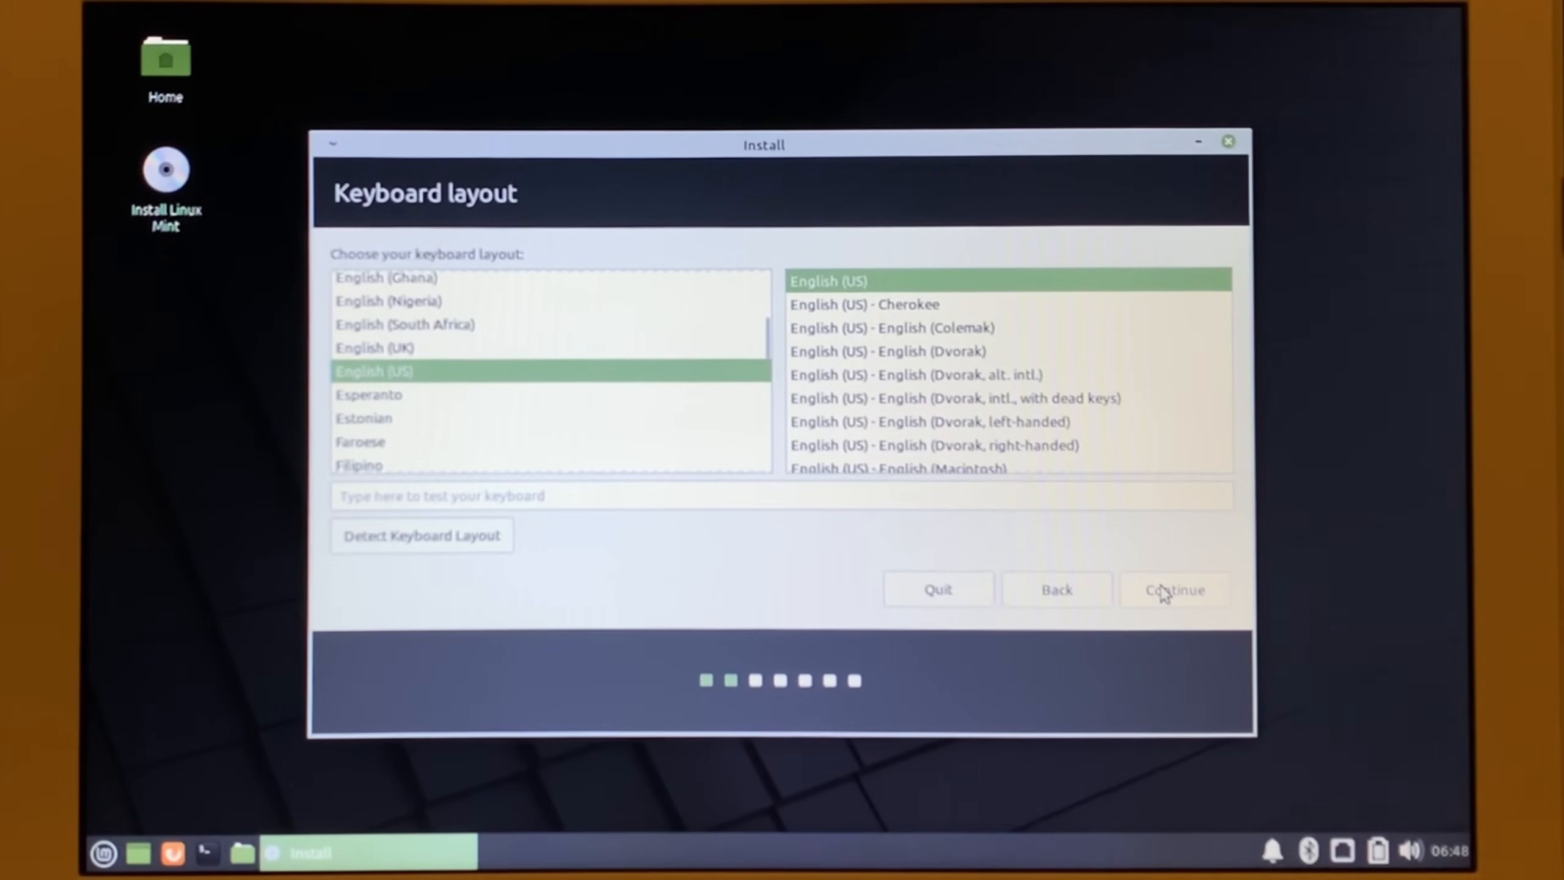
{"action": "left_click", "coordinate": [374, 370]}
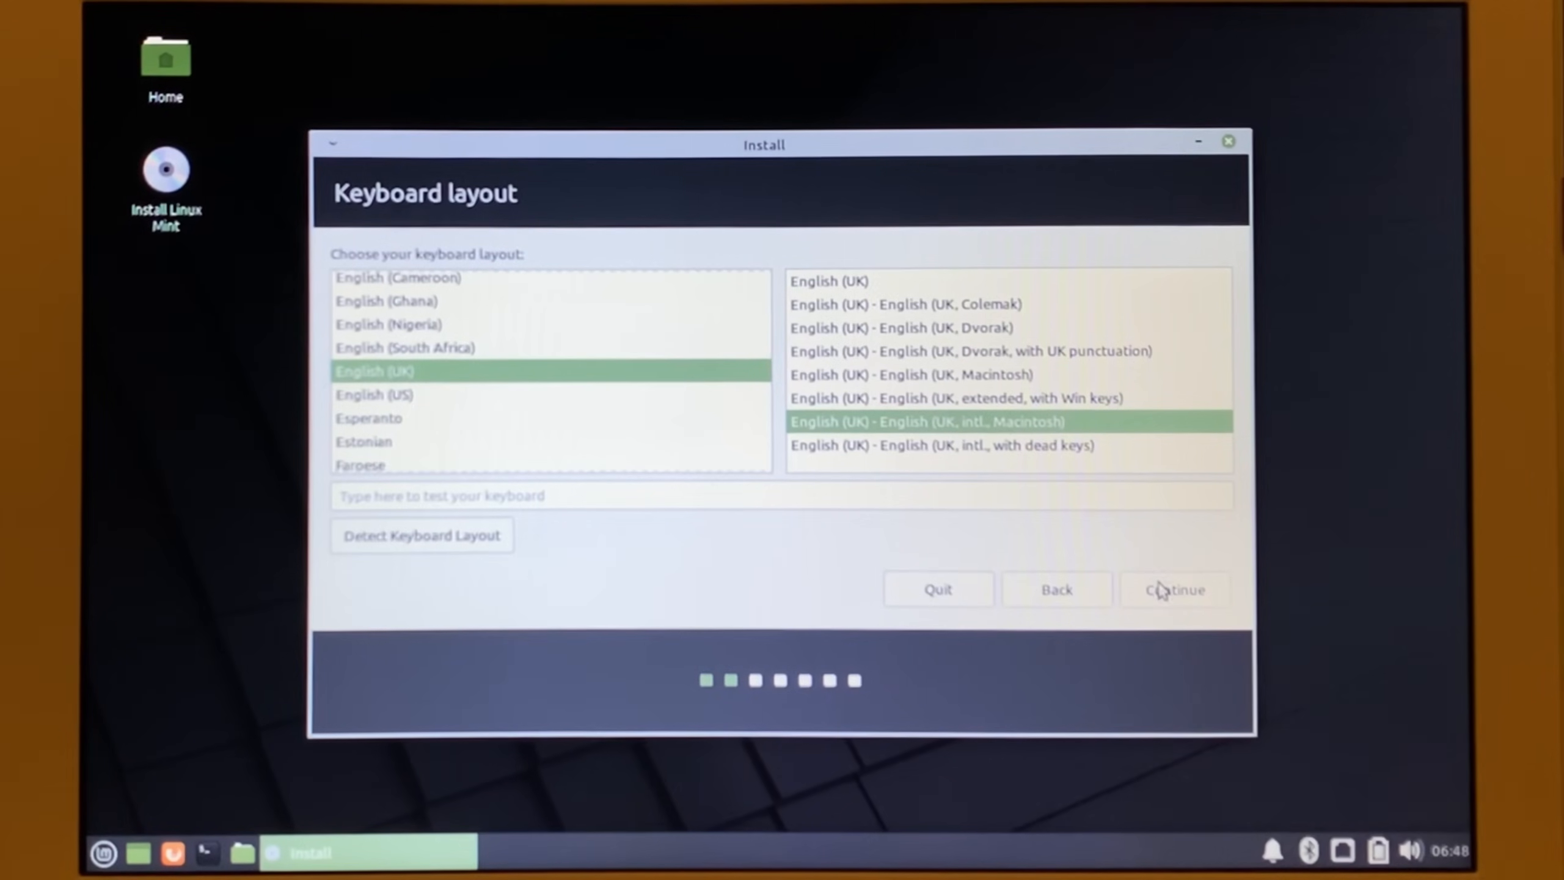
{"action": "left_click", "coordinate": [1173, 589]}
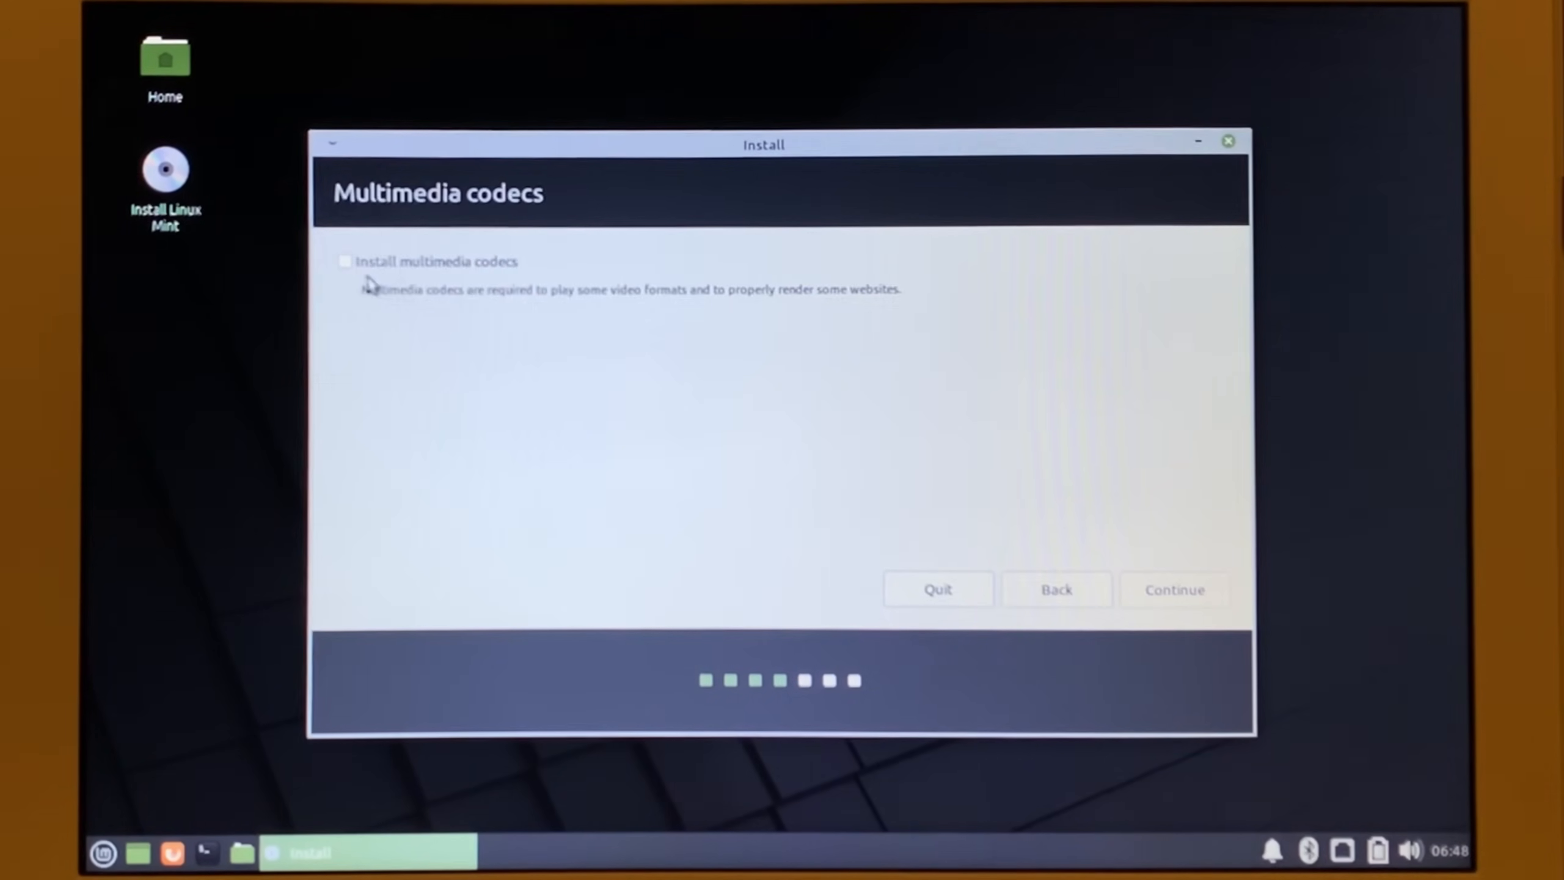
{"action": "left_click", "coordinate": [345, 261]}
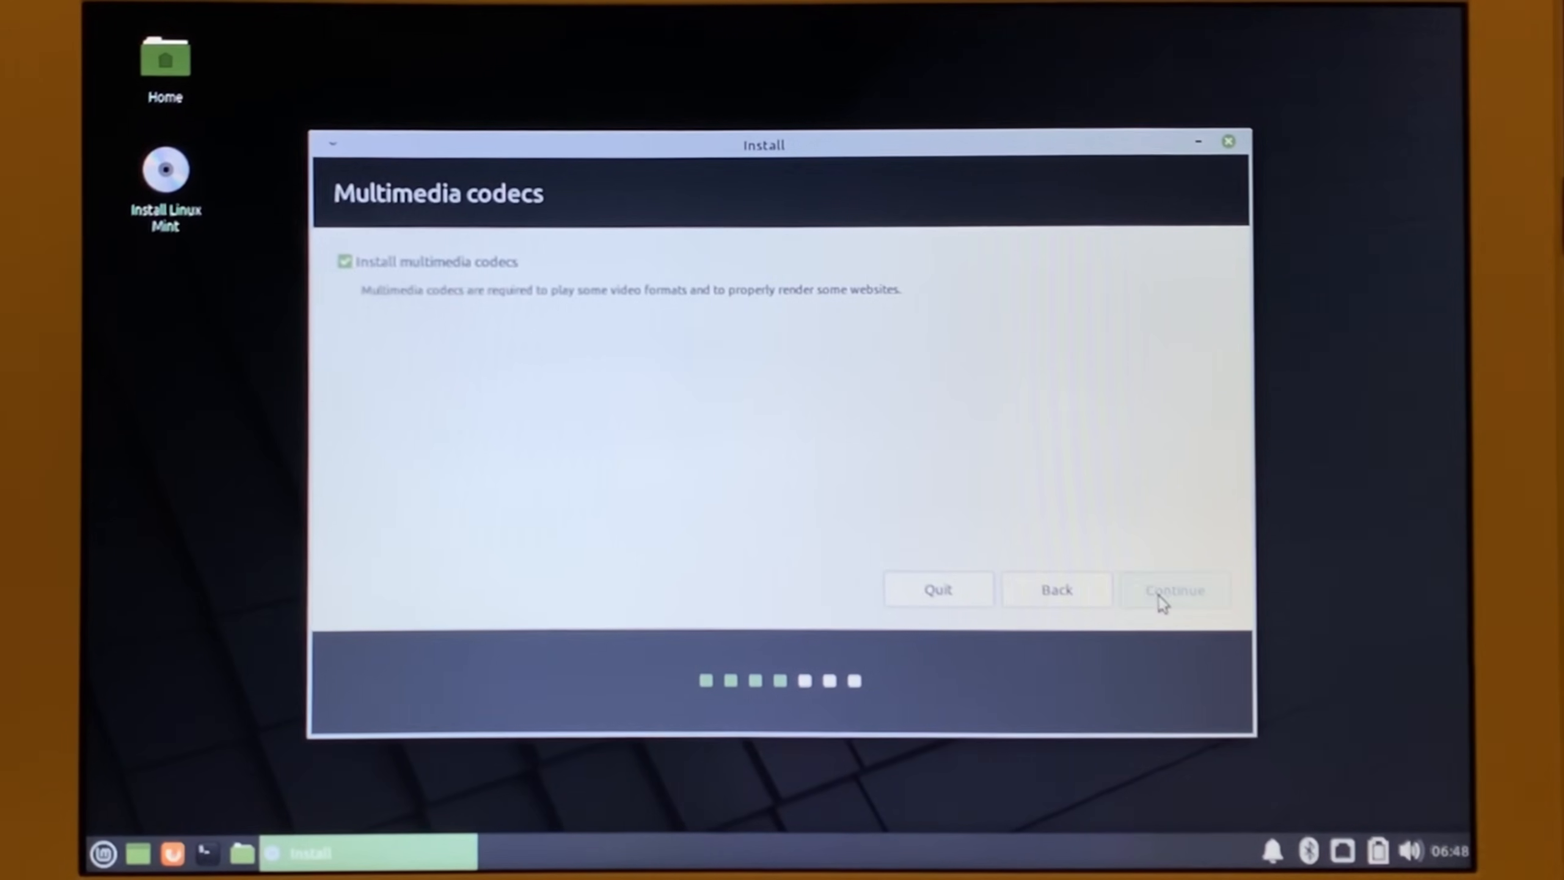
{"action": "left_click", "coordinate": [1174, 589]}
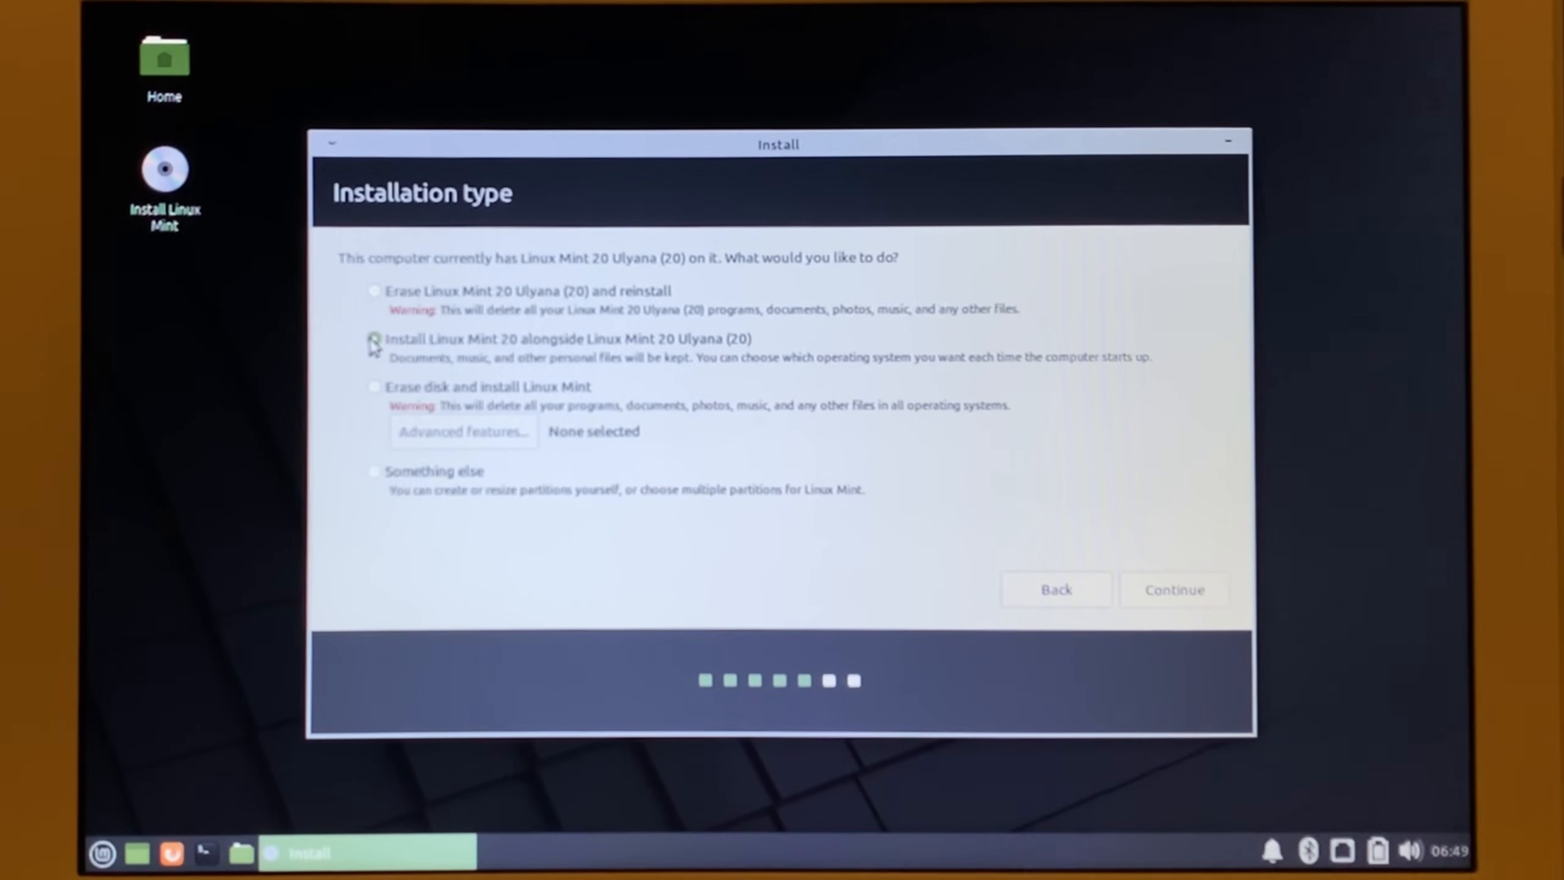
Step: Choose 'Install Linux Mint 20 alongside Linux Mint 20 Ulyana (20)' as the installation type
{"action": "left_click", "coordinate": [374, 339]}
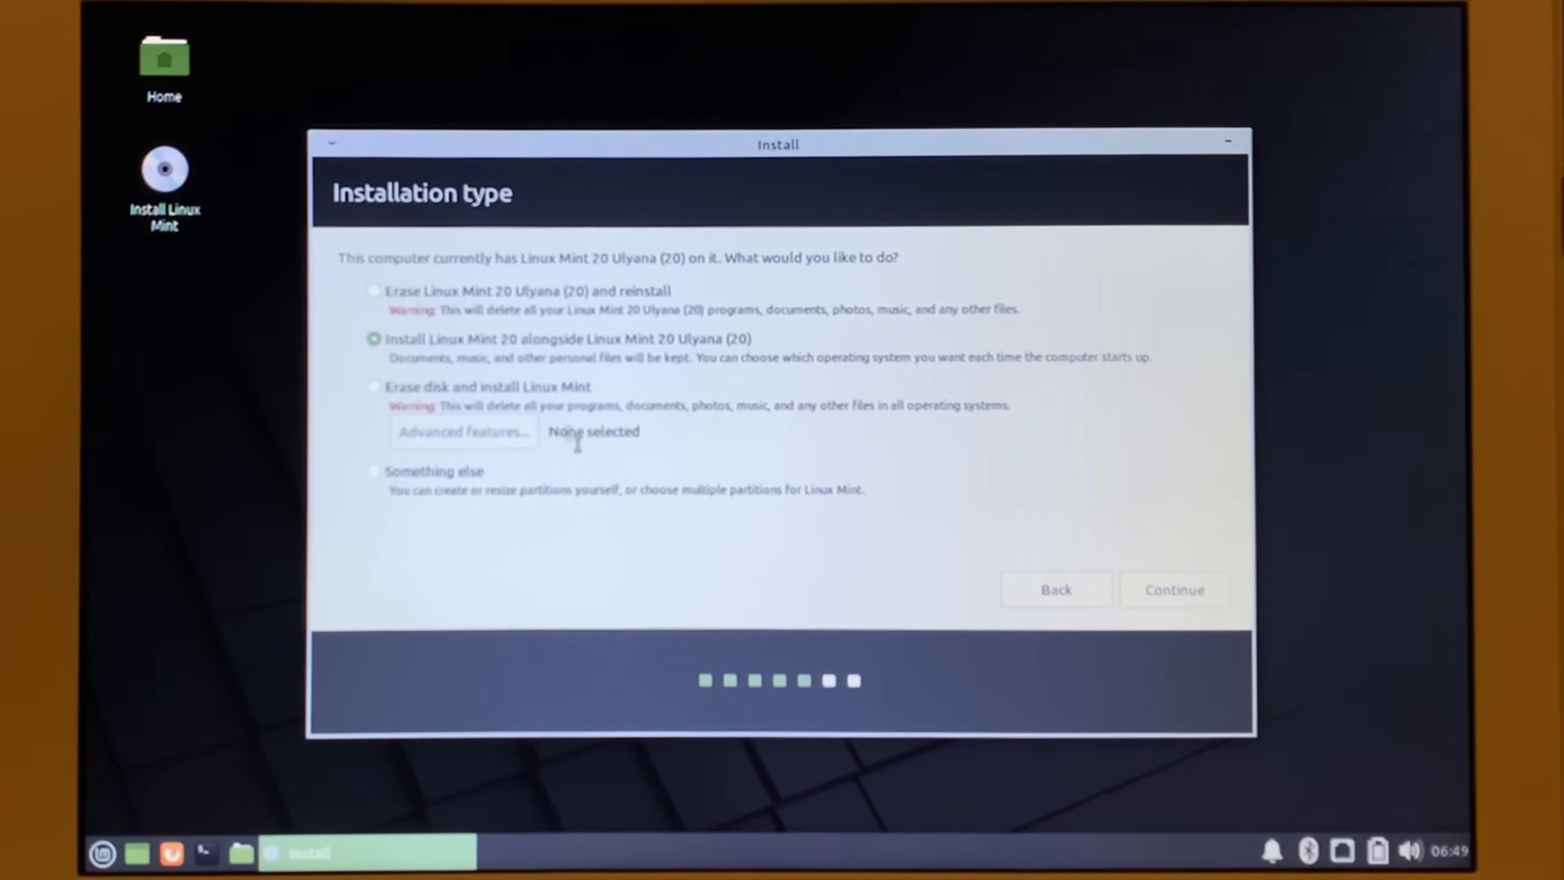
{"action": "mouse_move", "coordinate": [596, 481]}
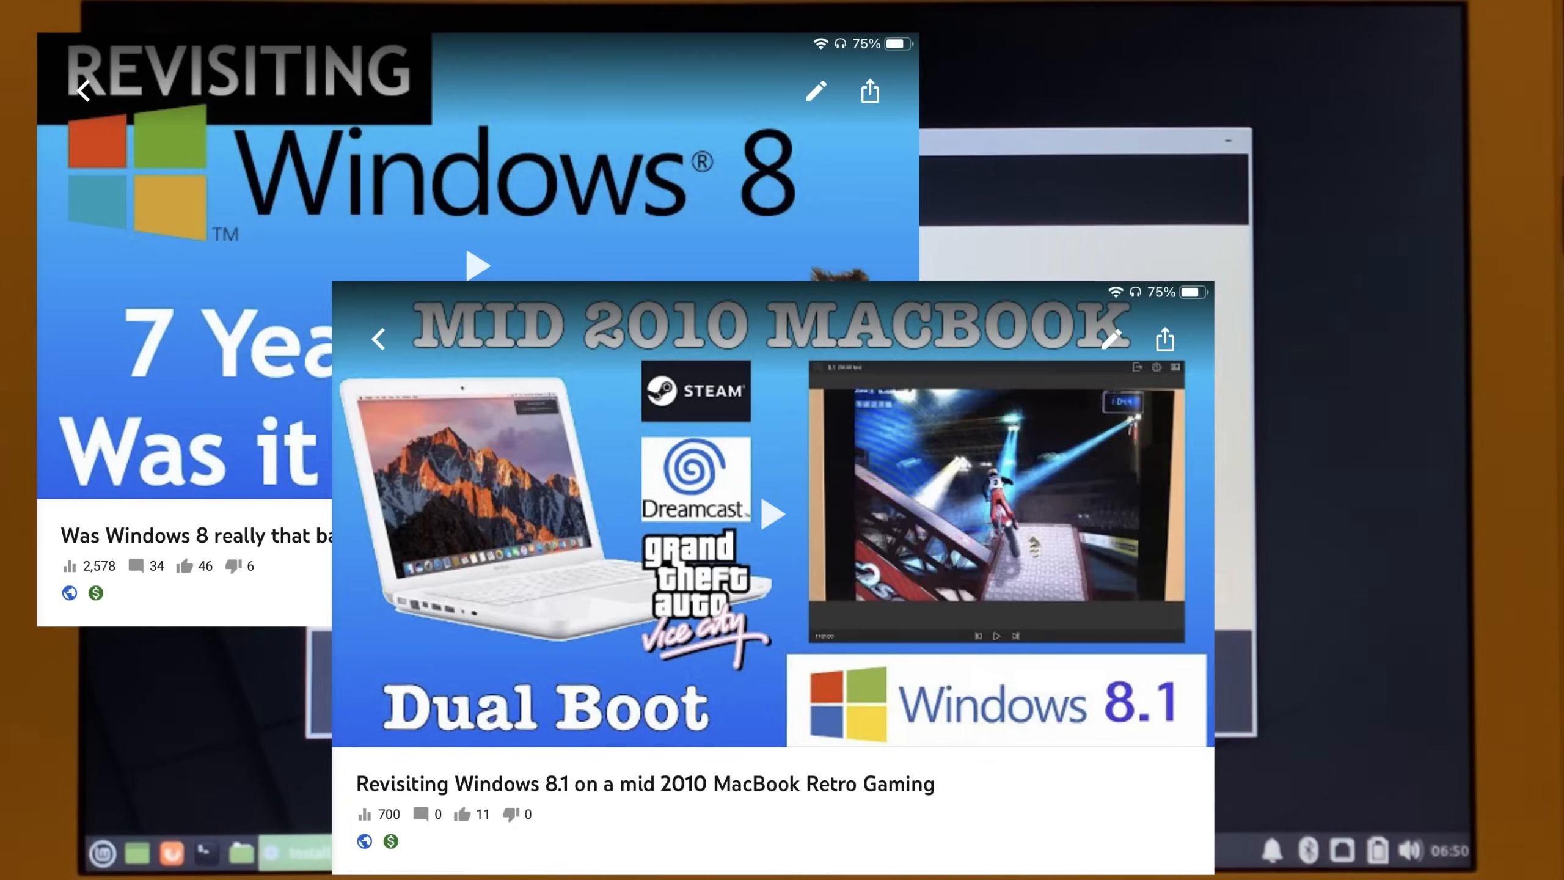
{"action": "left_click", "coordinate": [1110, 338]}
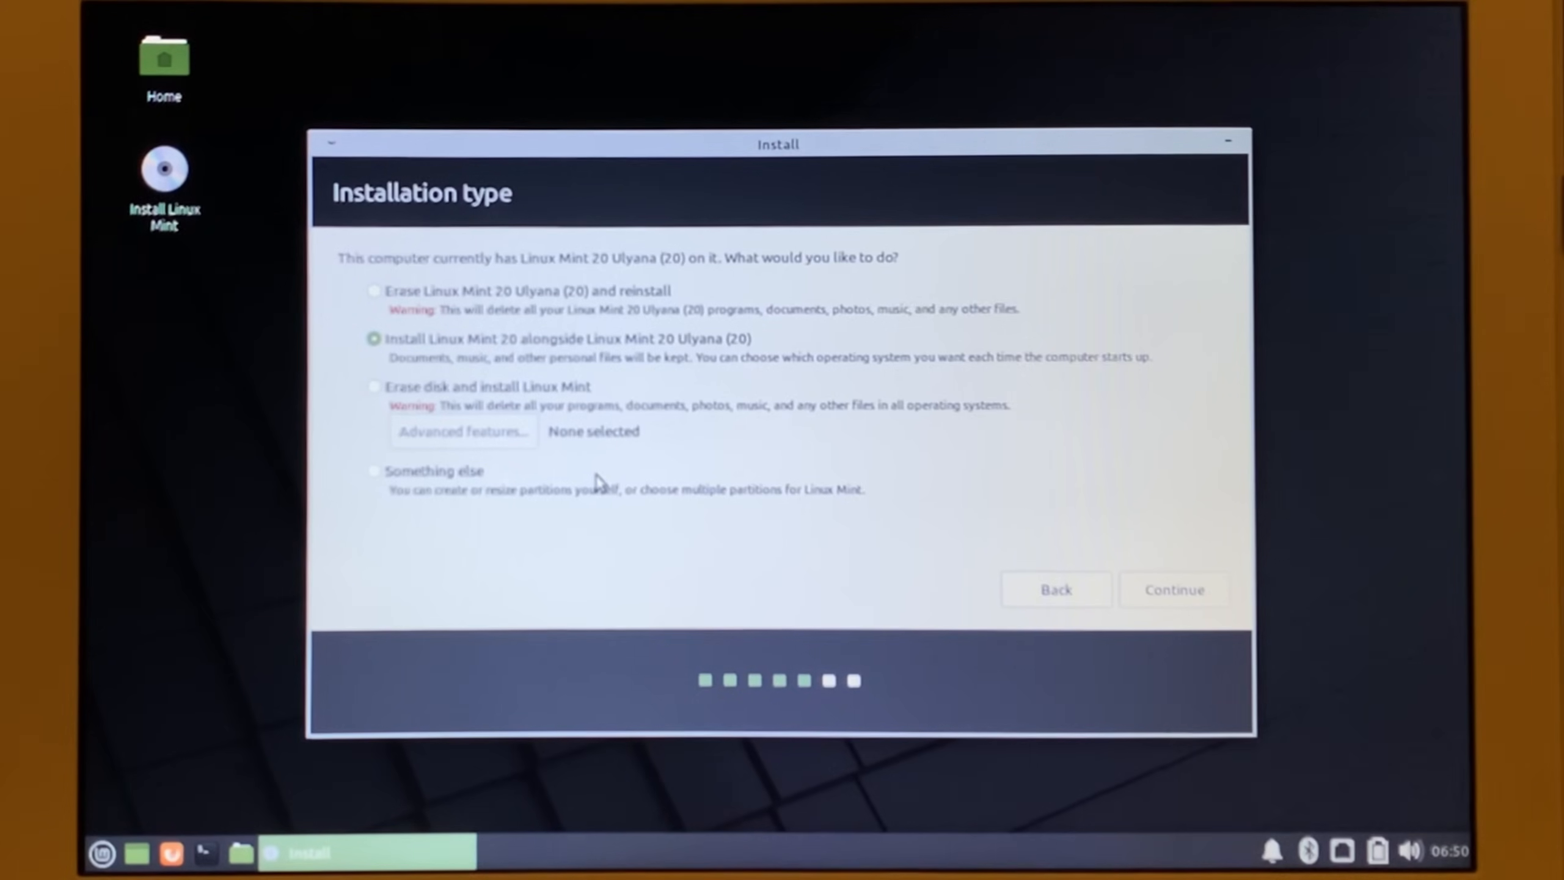
{"action": "mouse_move", "coordinate": [686, 591]}
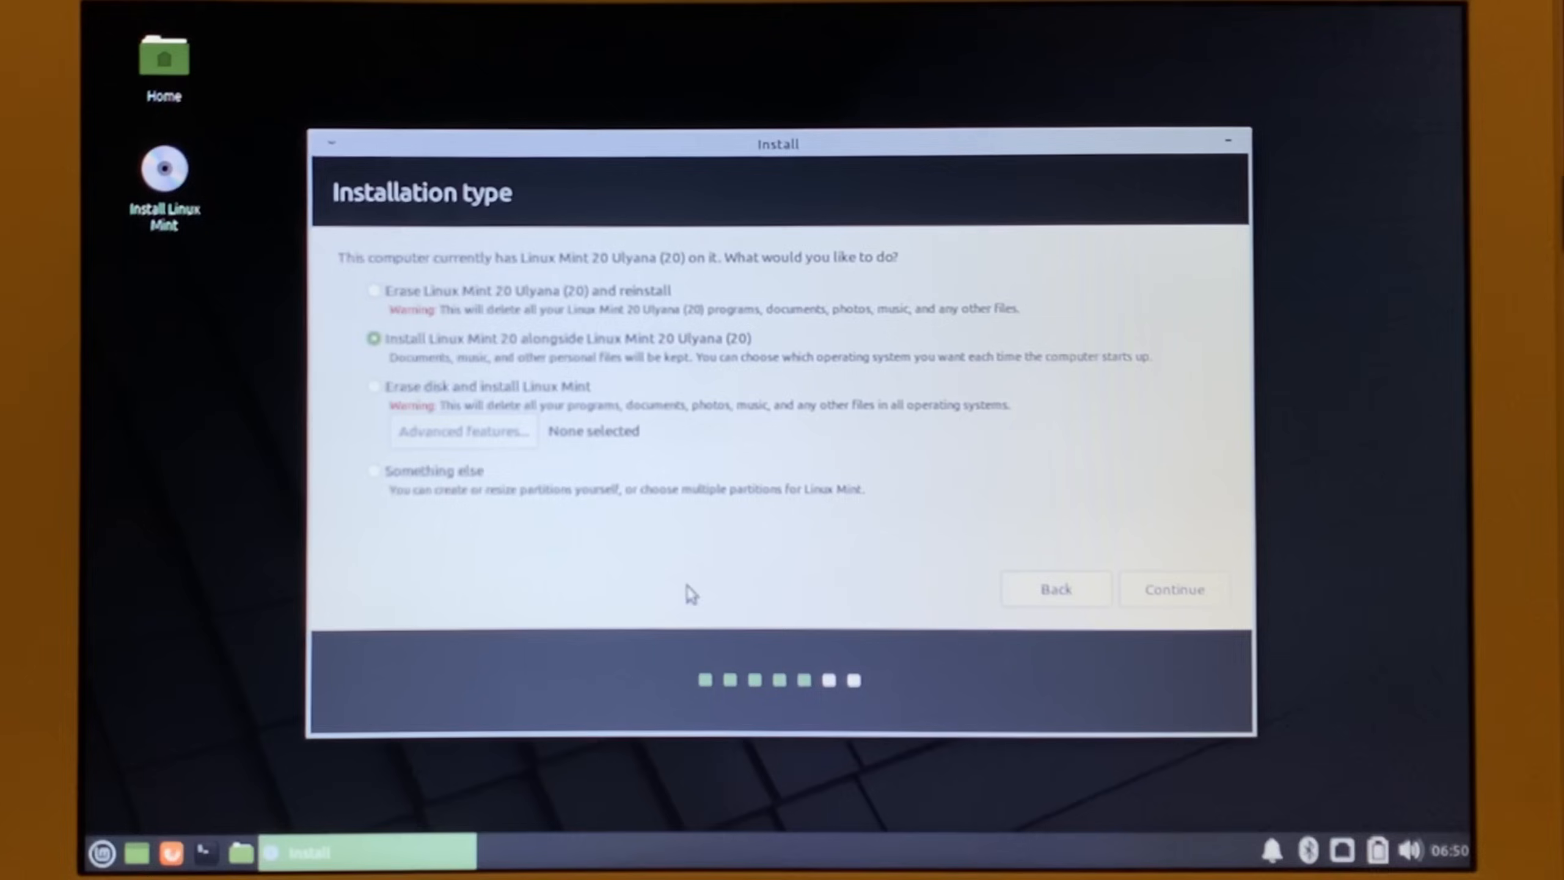
{"action": "mouse_move", "coordinate": [831, 257]}
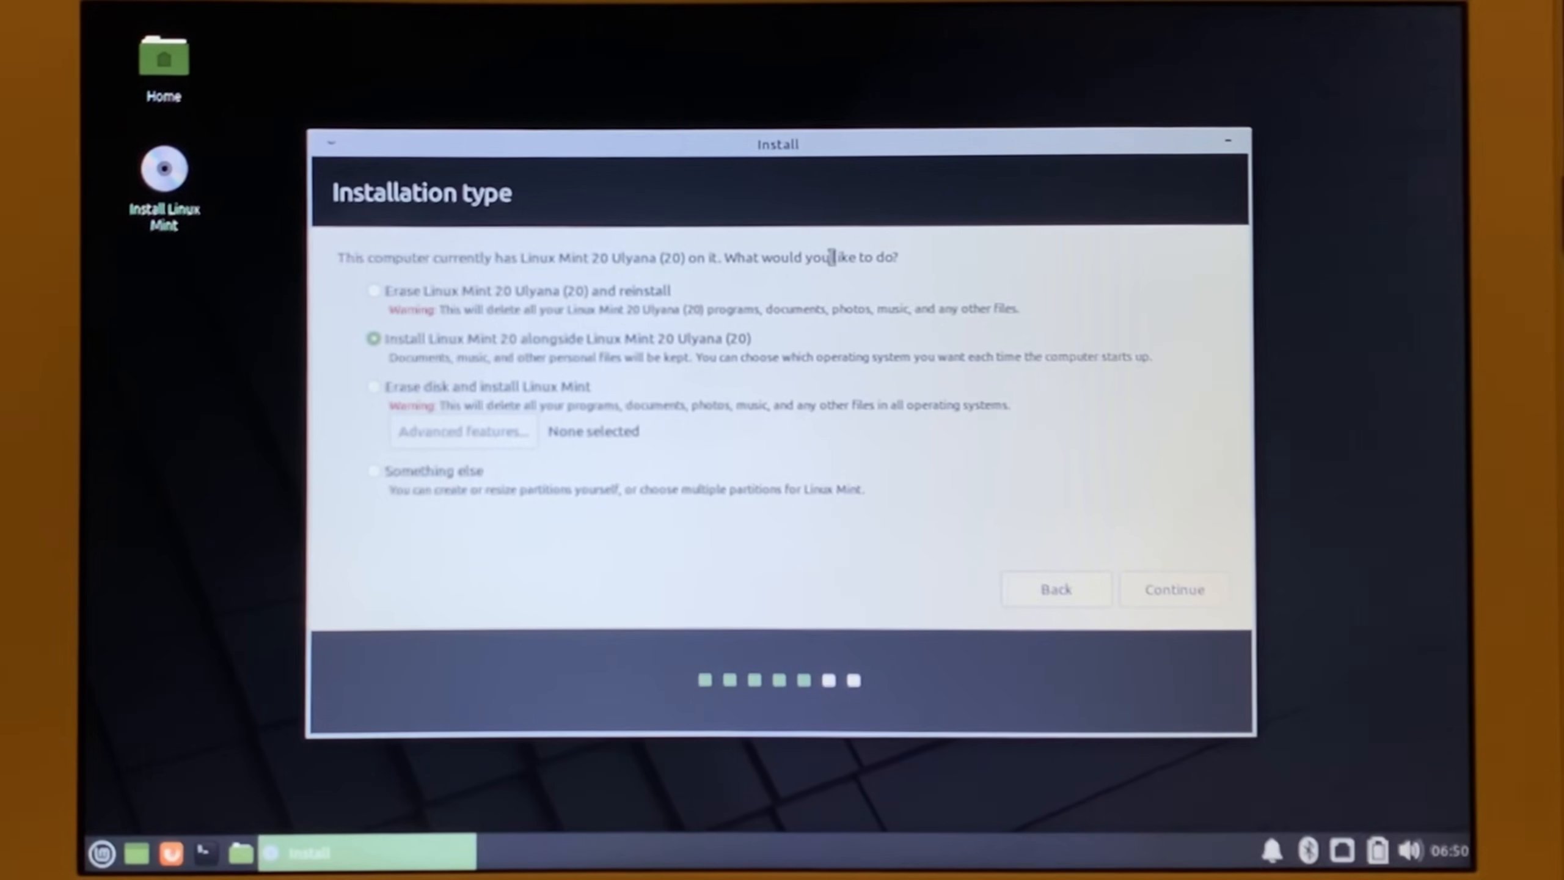